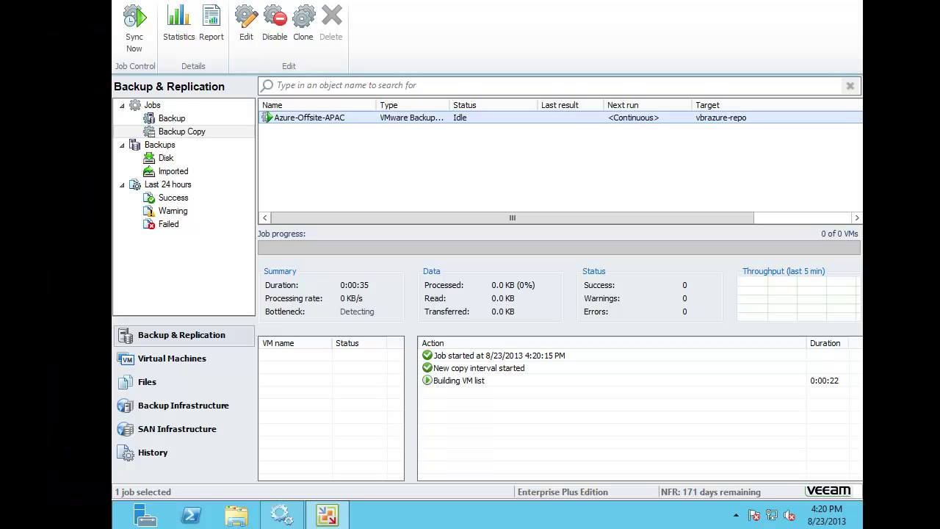
mouse_move(322, 123)
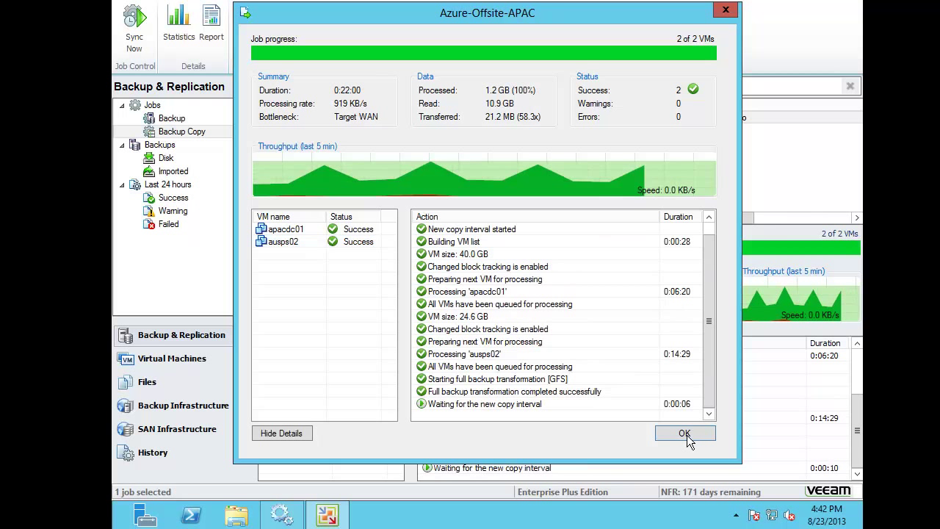
left_click(684, 432)
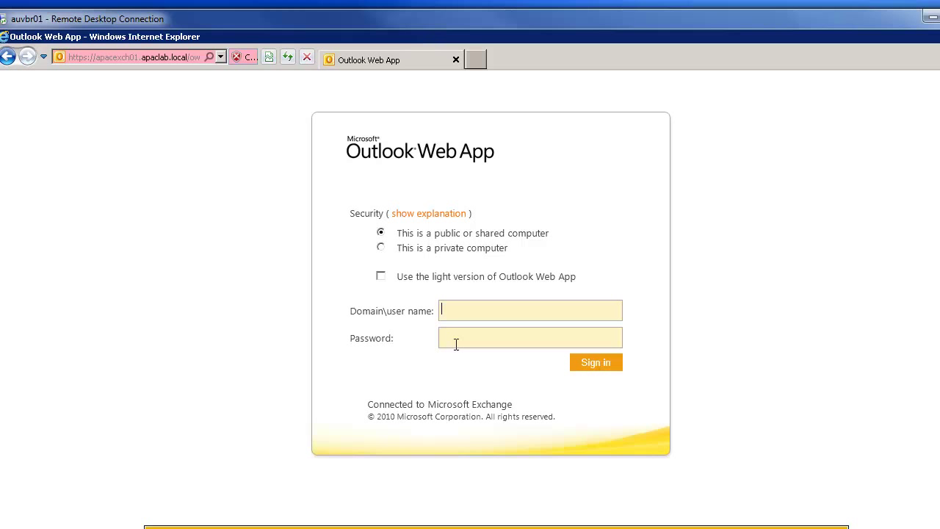
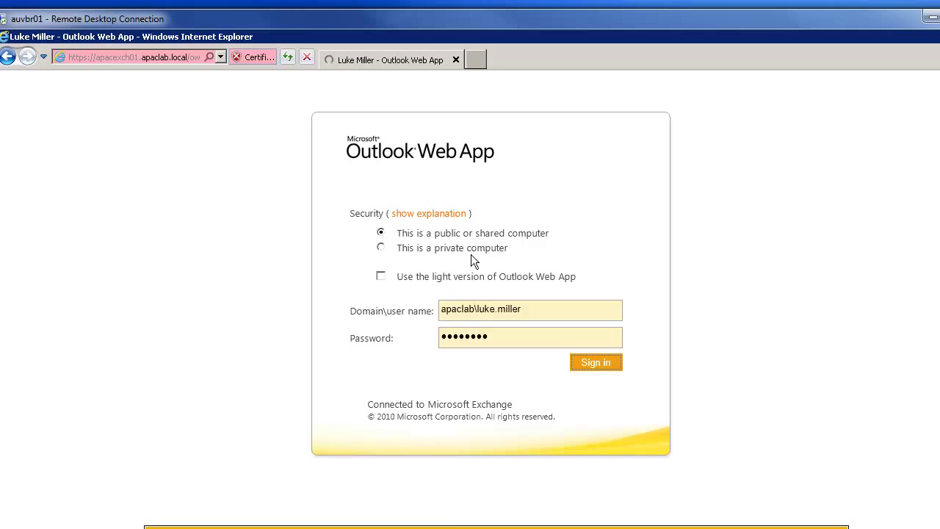
left_click(596, 361)
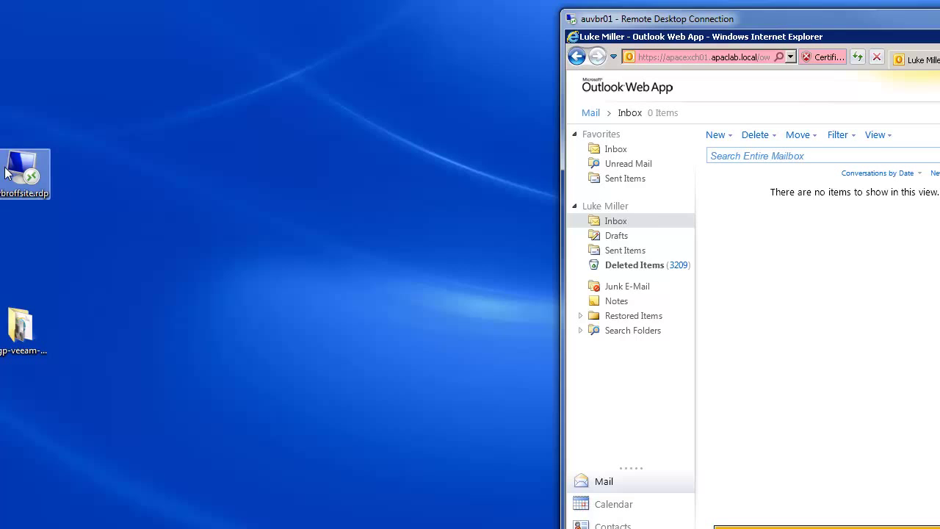
Step: Connect via the .rdp file to vbrazure.cloudapp.net, accepting the publisher, credential and certificate prompts
double_click(24, 167)
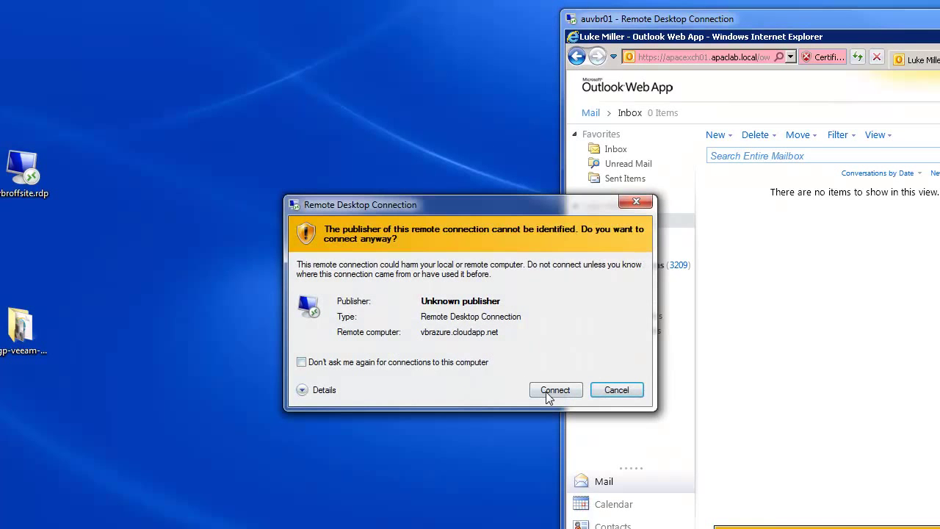
left_click(555, 389)
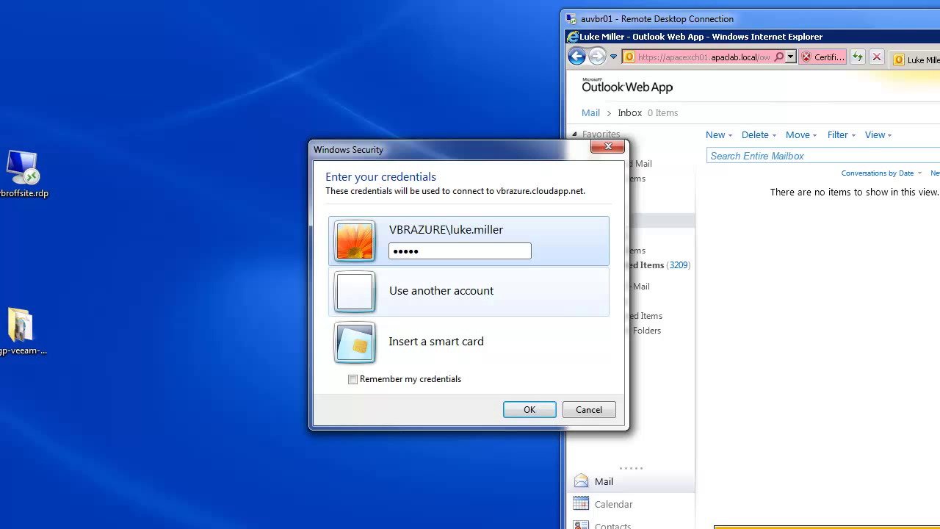
left_click(528, 408)
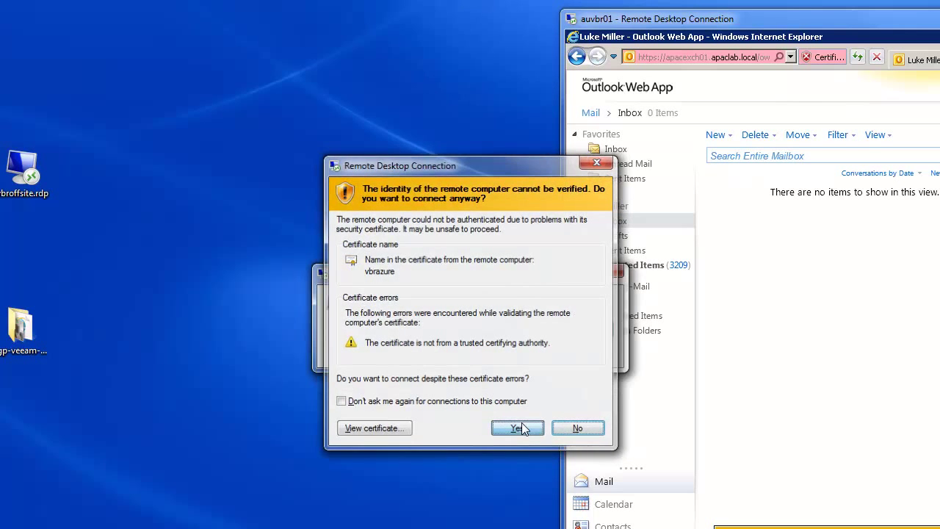
left_click(515, 427)
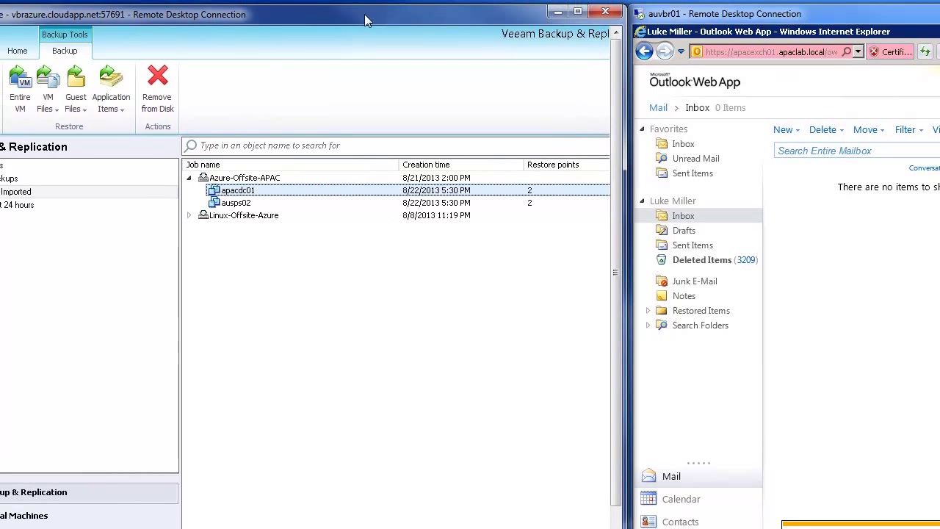
Step: Start Restore guest files (Windows) on apacdc01 and continue past the restore reason
right_click(234, 191)
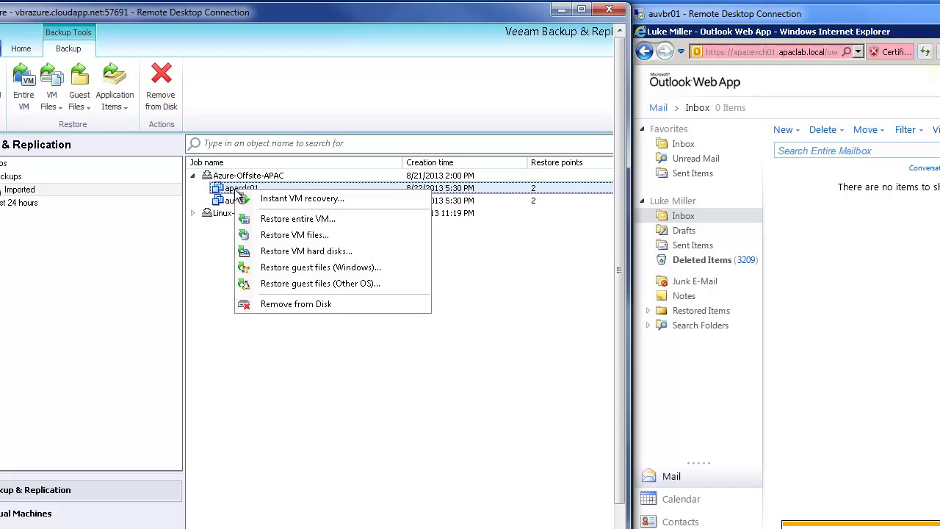
left_click(297, 217)
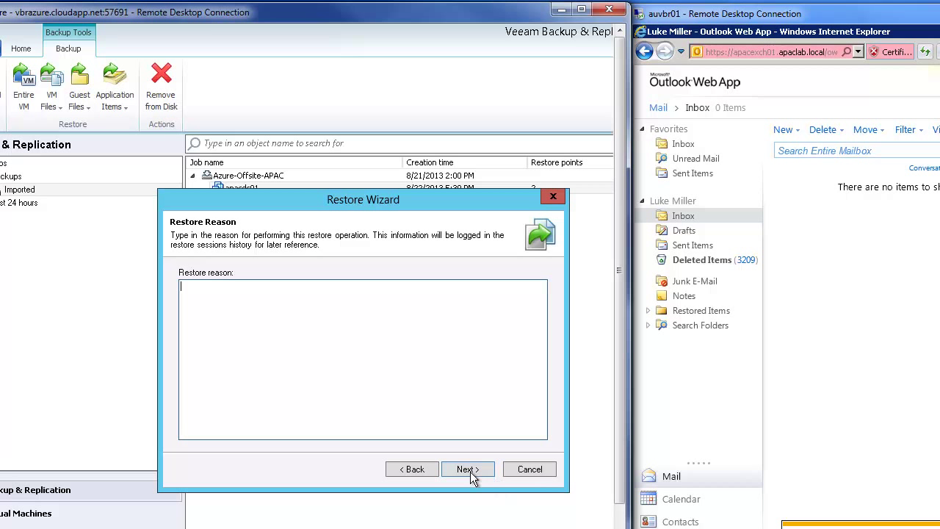
left_click(467, 468)
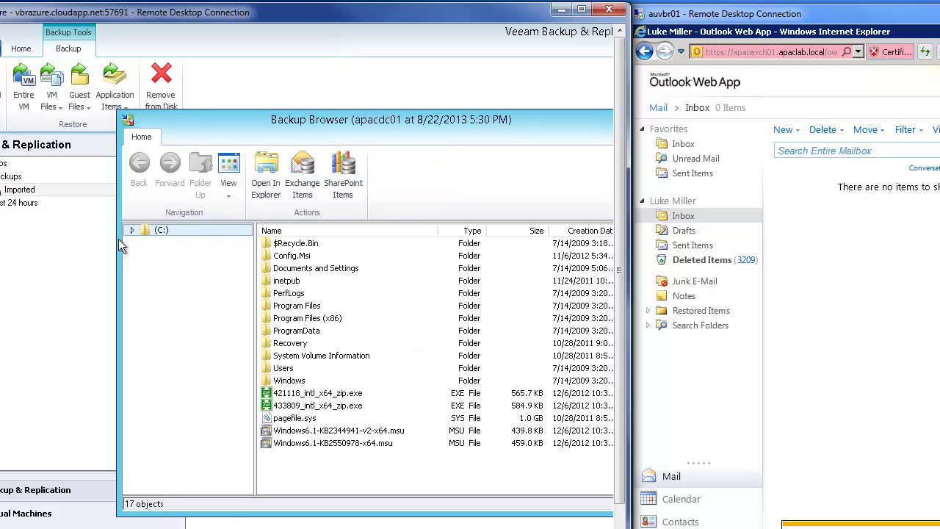
Step: Launch Veeam Explorer for Exchange via Exchange Items in the Backup Browser
left_click(132, 230)
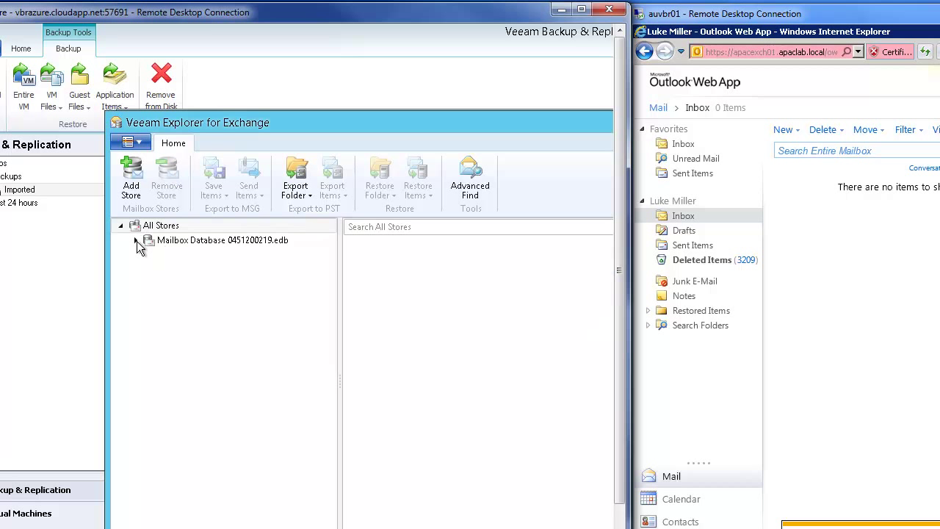
left_click(135, 239)
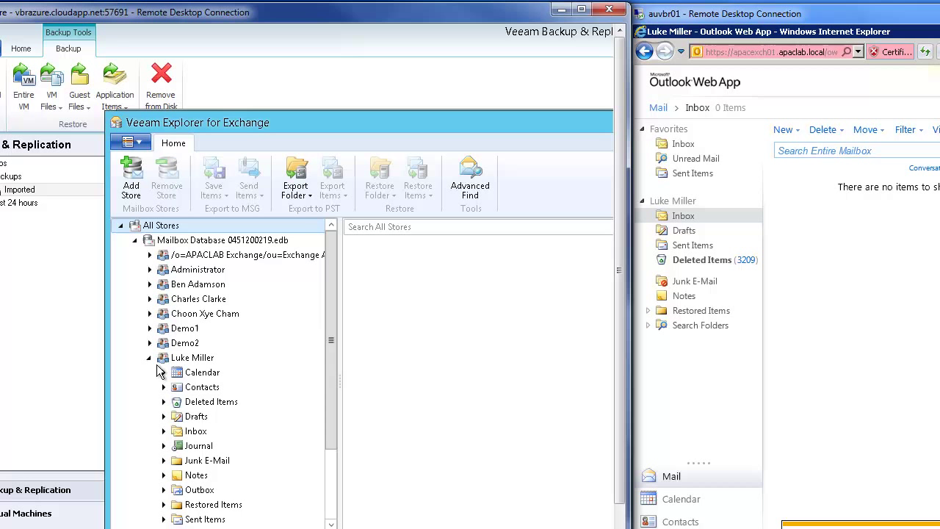
left_click(196, 432)
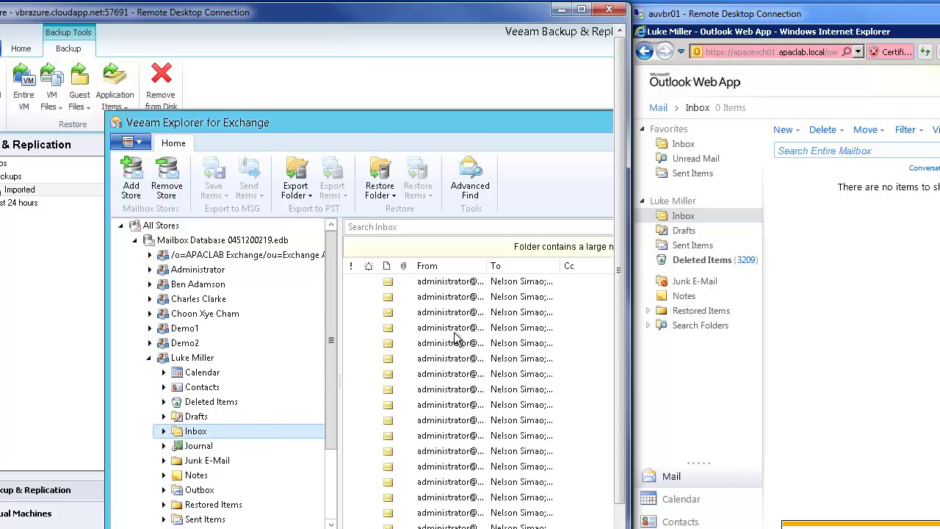
left_click(450, 282)
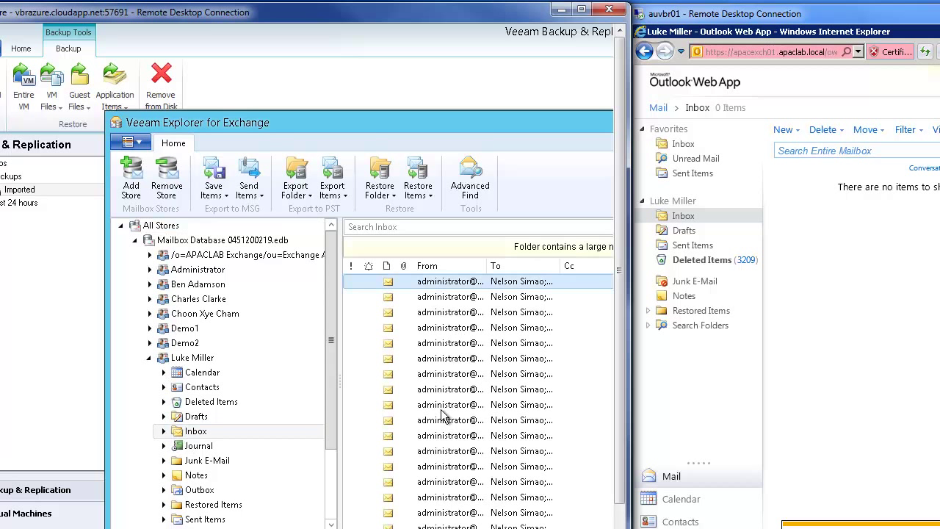
right_click(441, 343)
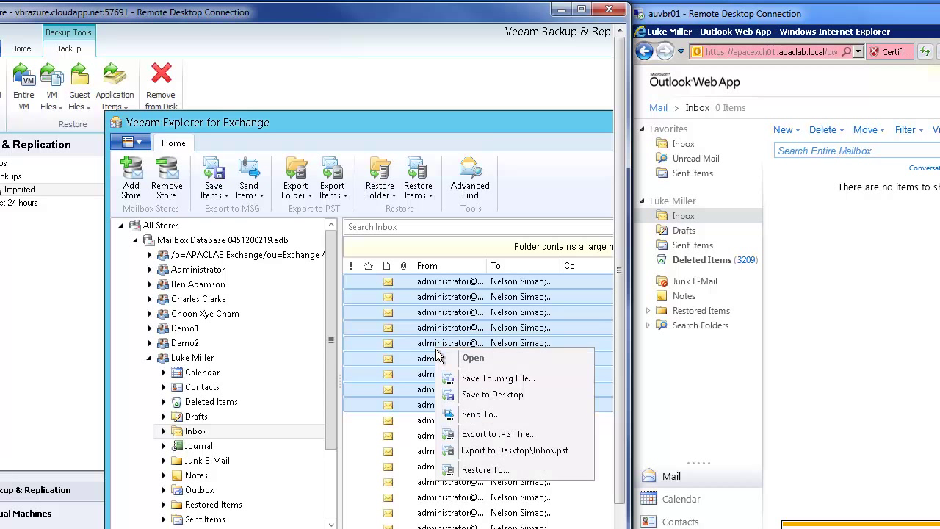
left_click(487, 467)
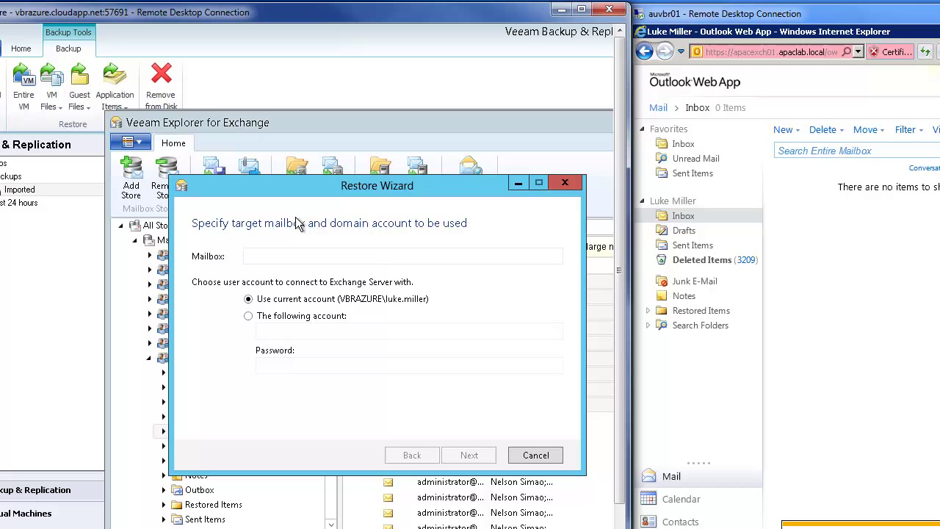
left_click(403, 255)
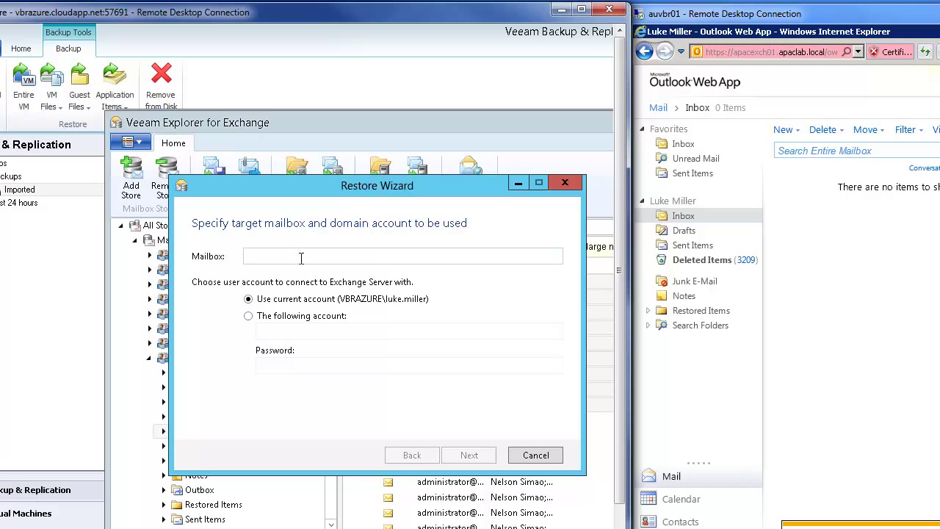
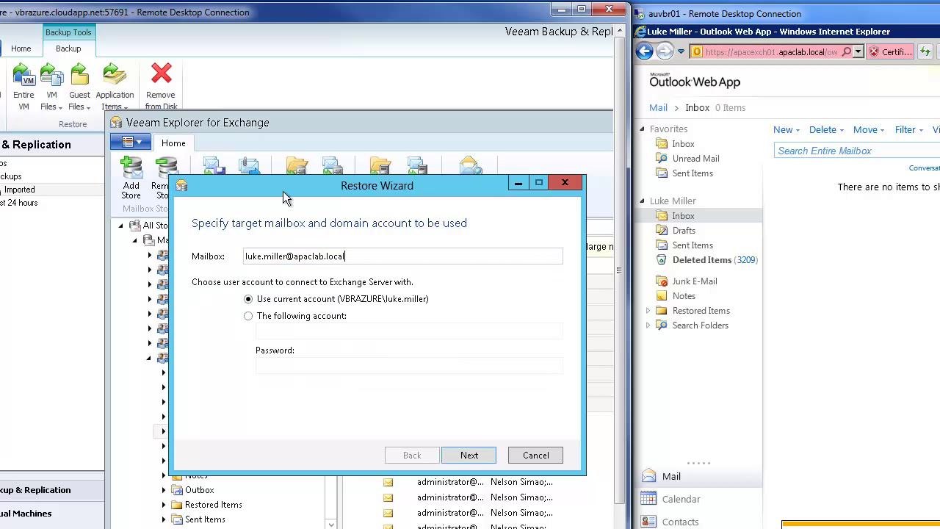
left_click(248, 314)
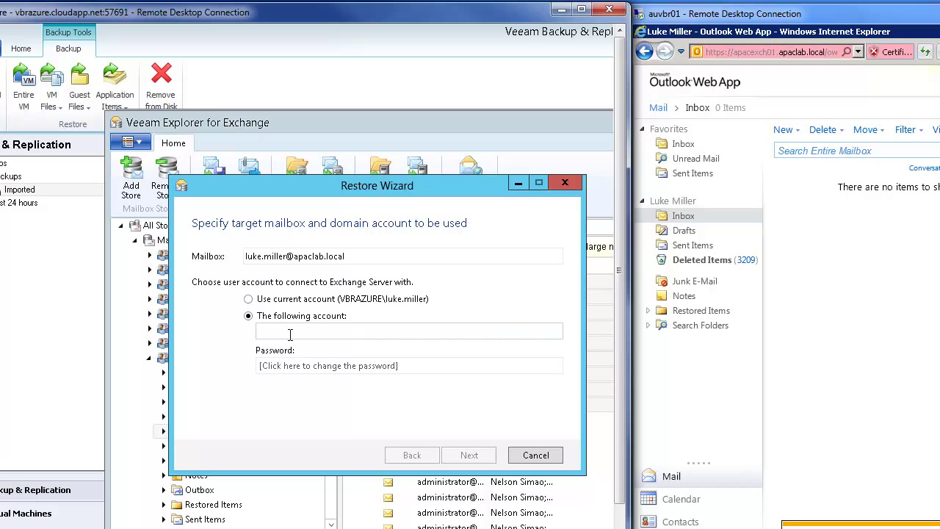
type("apaclab")
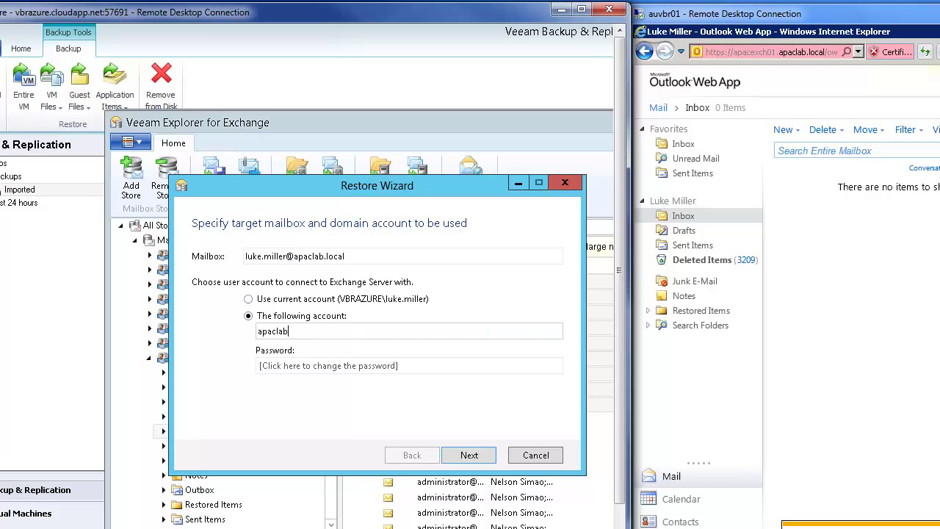
type("\\")
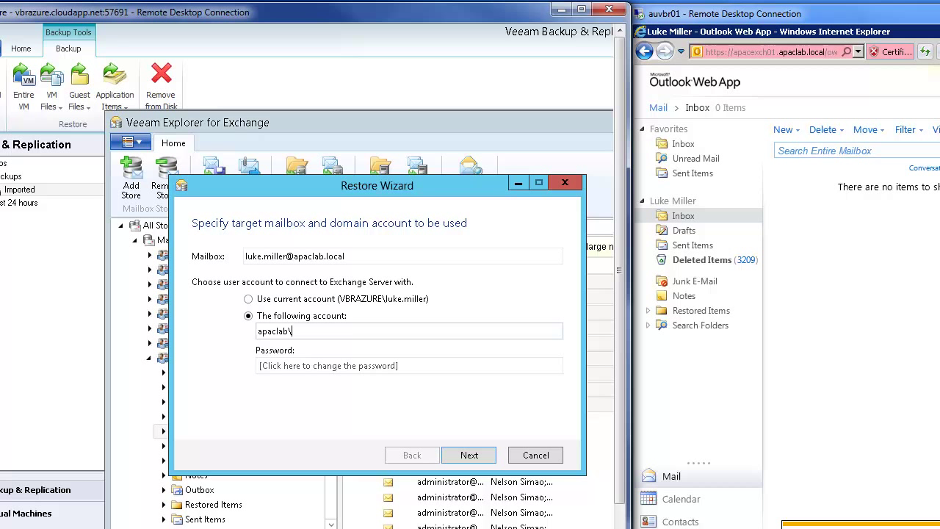
type("luki")
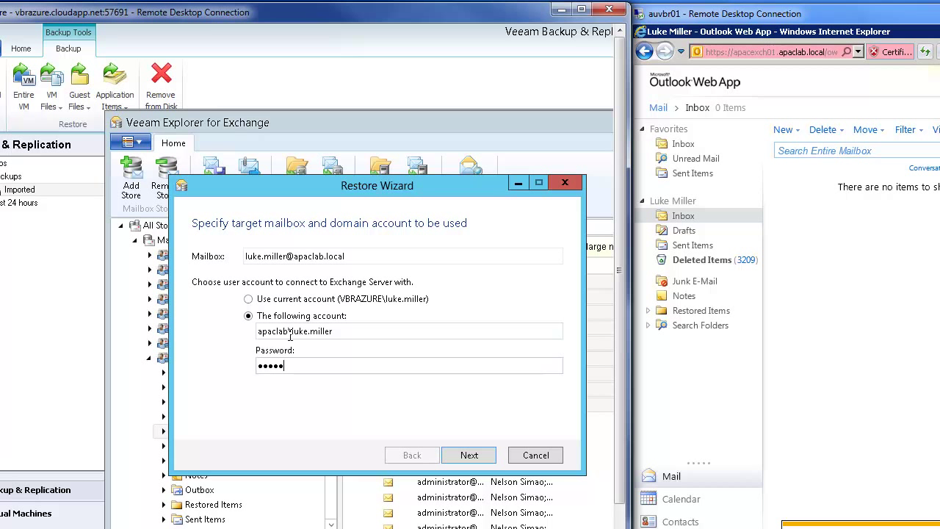
left_click(470, 455)
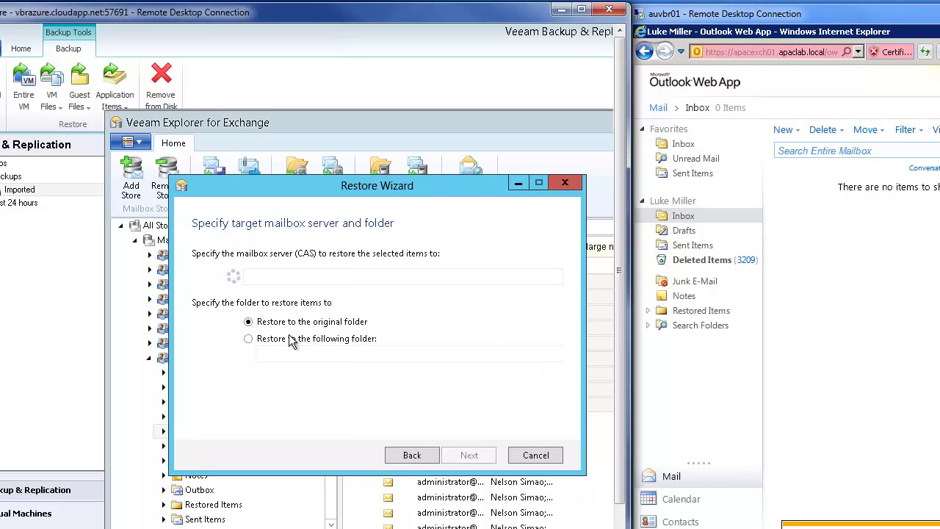
Step: Enter apacexch01.apaclab.local as the CAS mailbox server, keeping Restore to the original folder
left_click(402, 276)
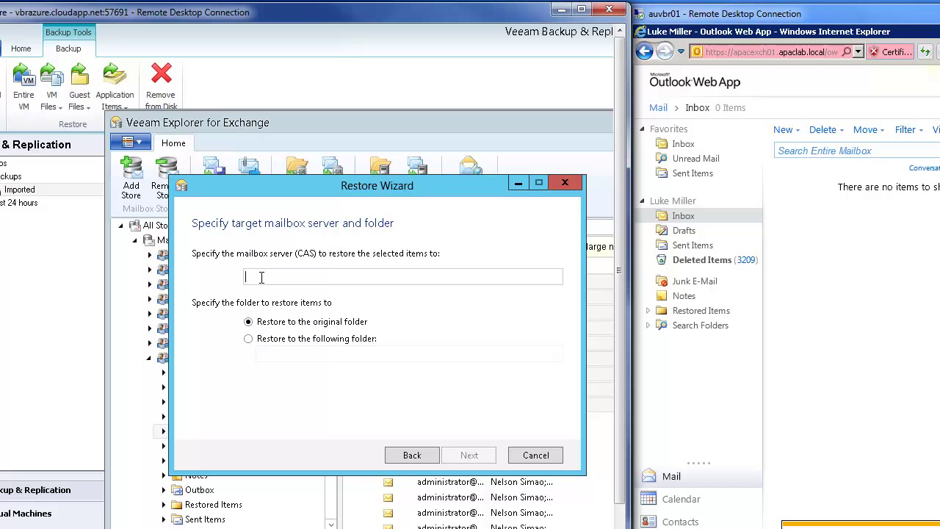
type("apac")
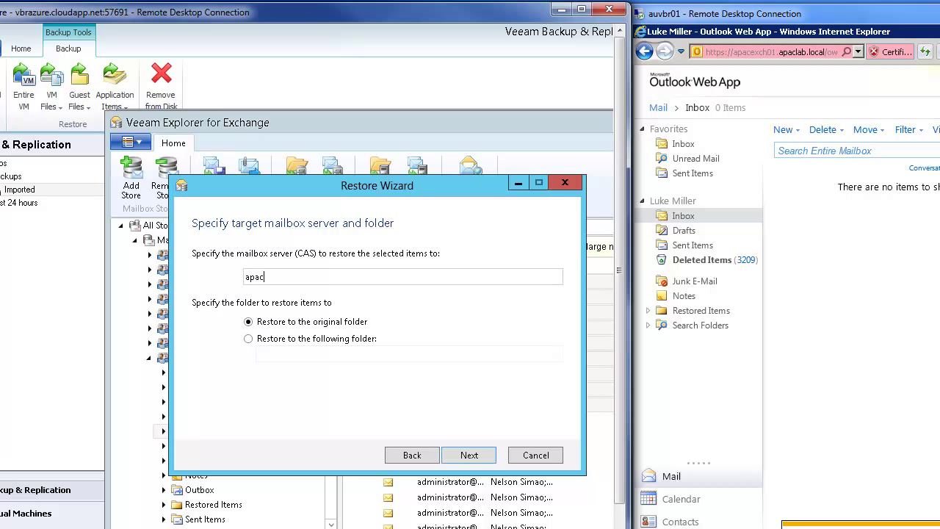
type("ex")
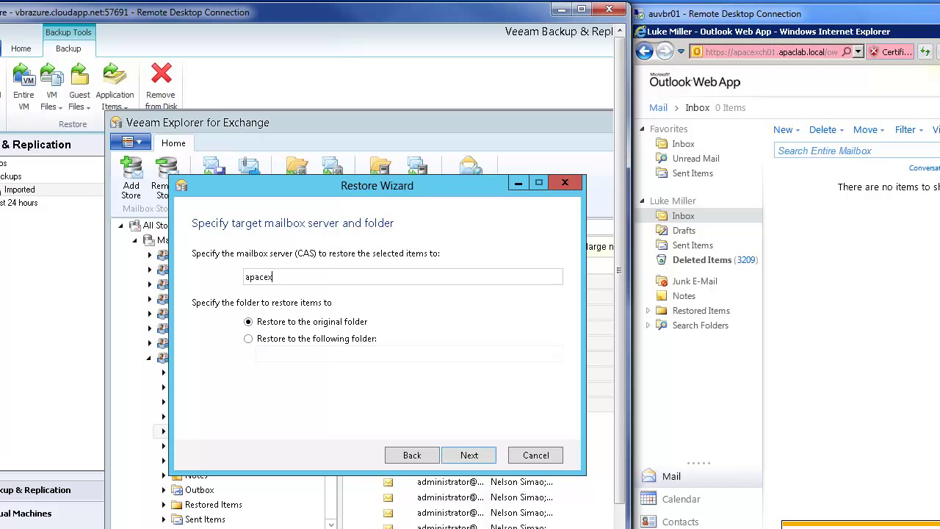
type("ch")
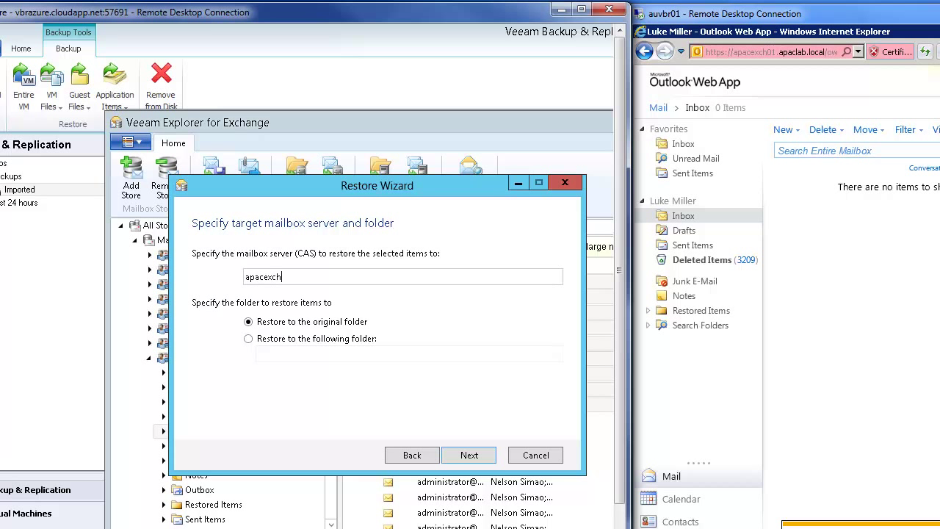
type("01.apaclab.local")
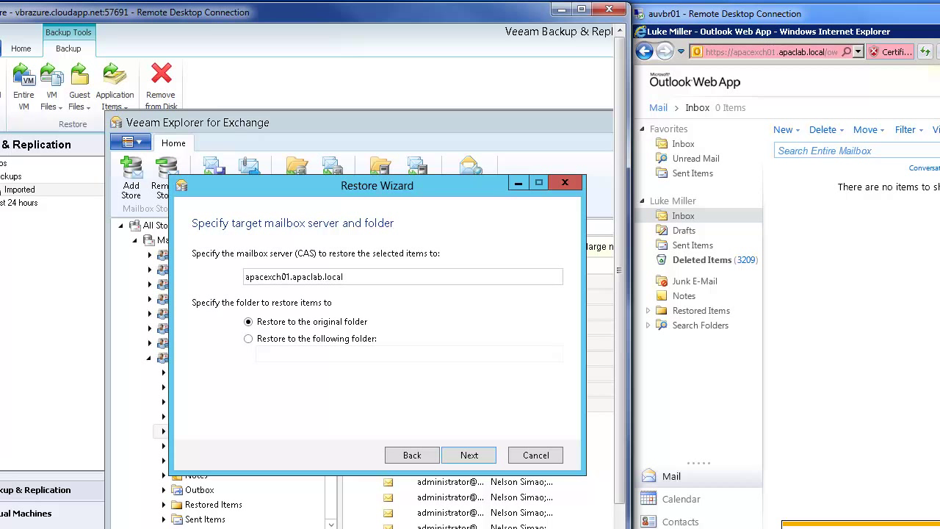
Step: Advance through the restore options and start the restore into the mailbox
left_click(468, 455)
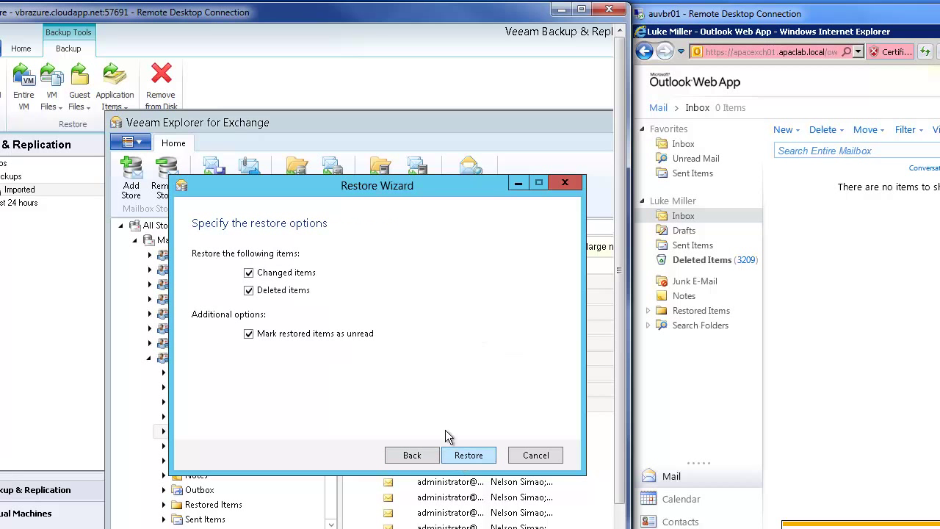
left_click(470, 455)
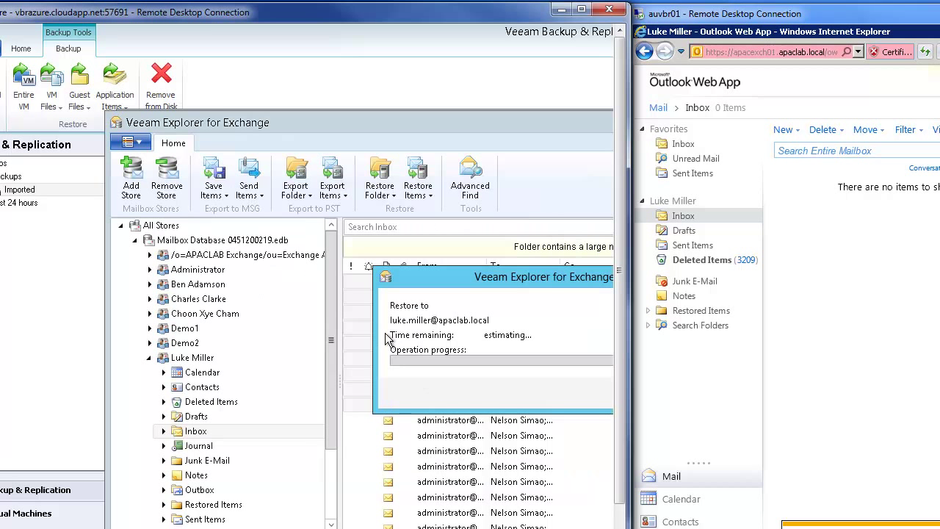